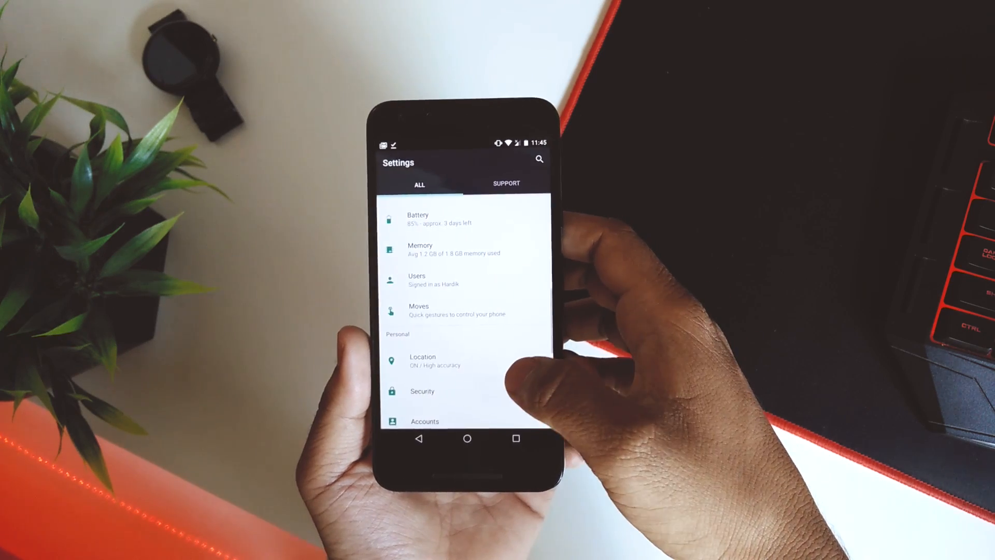
Step: Enable the Unknown sources toggle under Security, then return to the home screen
{"action": "left_click", "coordinate": [422, 391]}
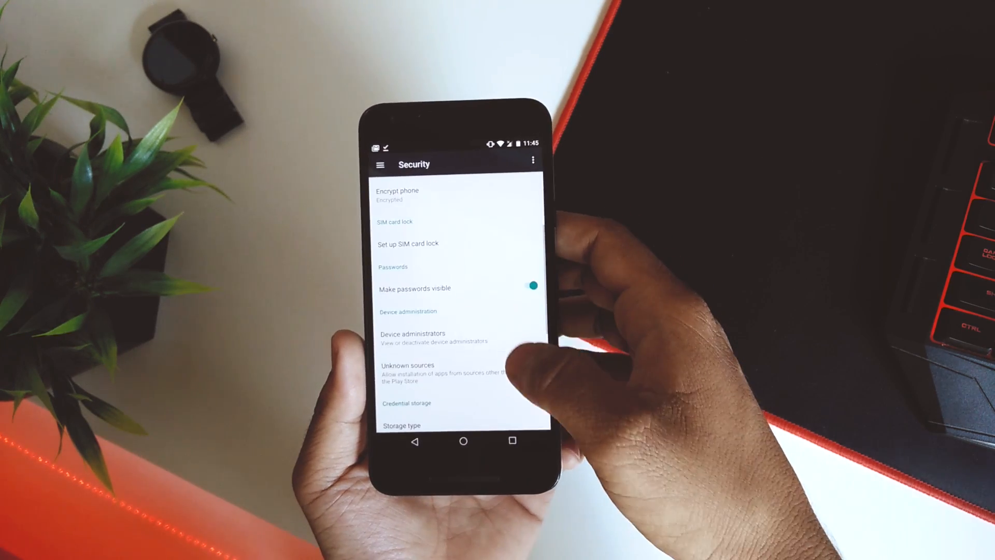
{"action": "left_click", "coordinate": [514, 375]}
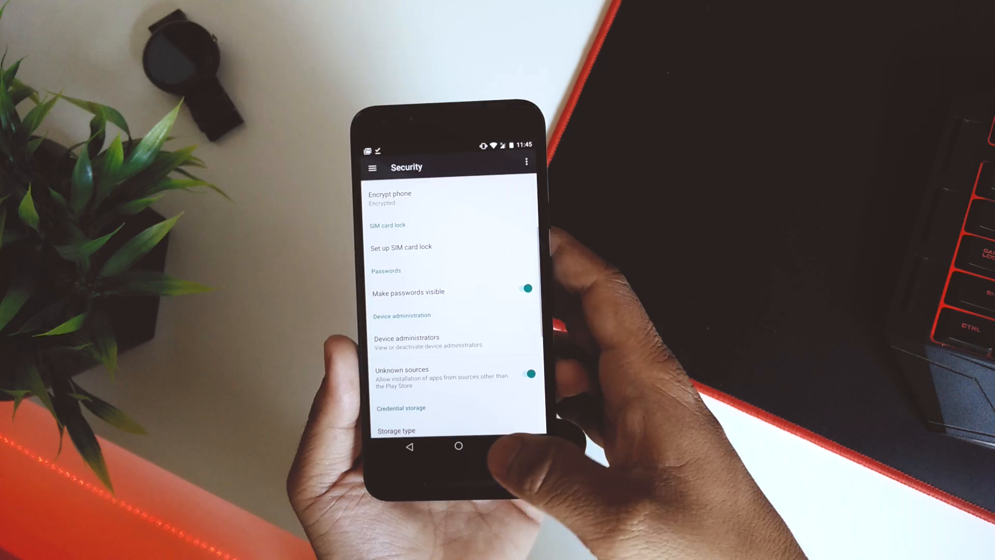
{"action": "left_click", "coordinate": [458, 445]}
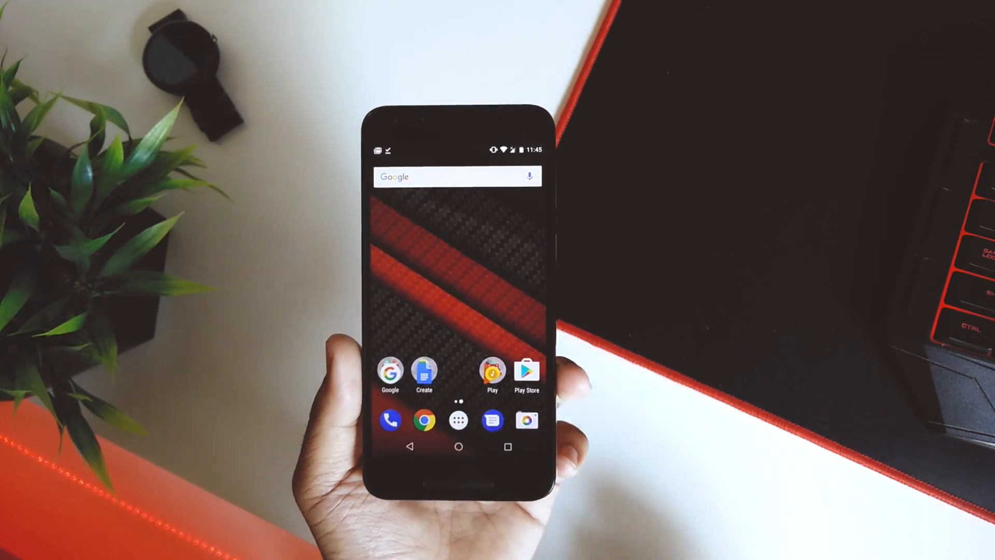